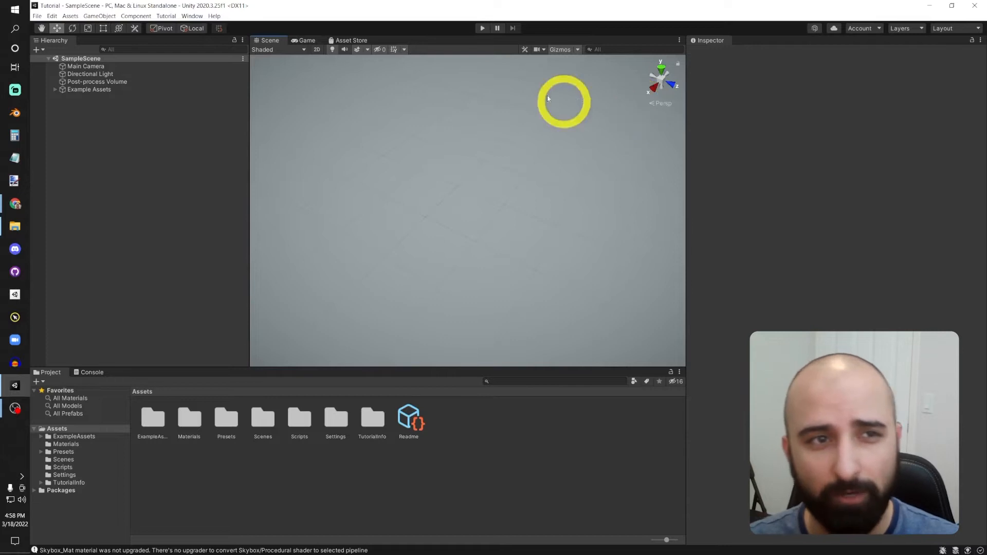
Open the Asset Store panel from the Window menu to see the moved-to-web notice
left_click(192, 16)
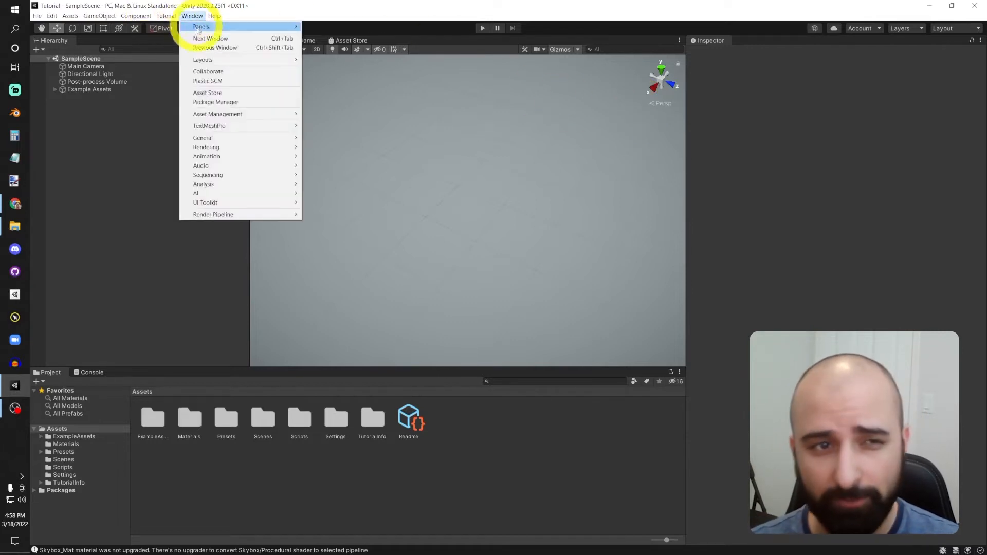
mouse_move(262, 96)
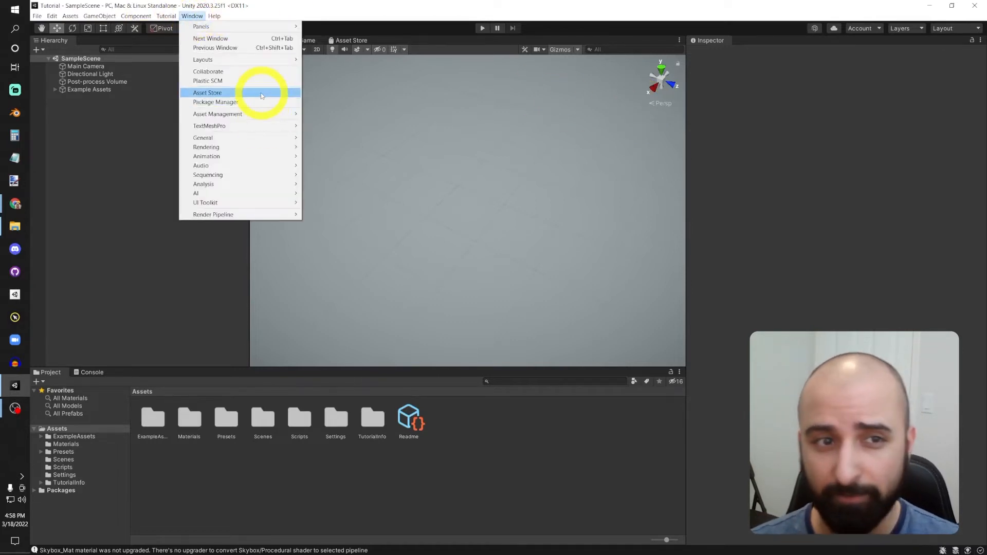
left_click(207, 92)
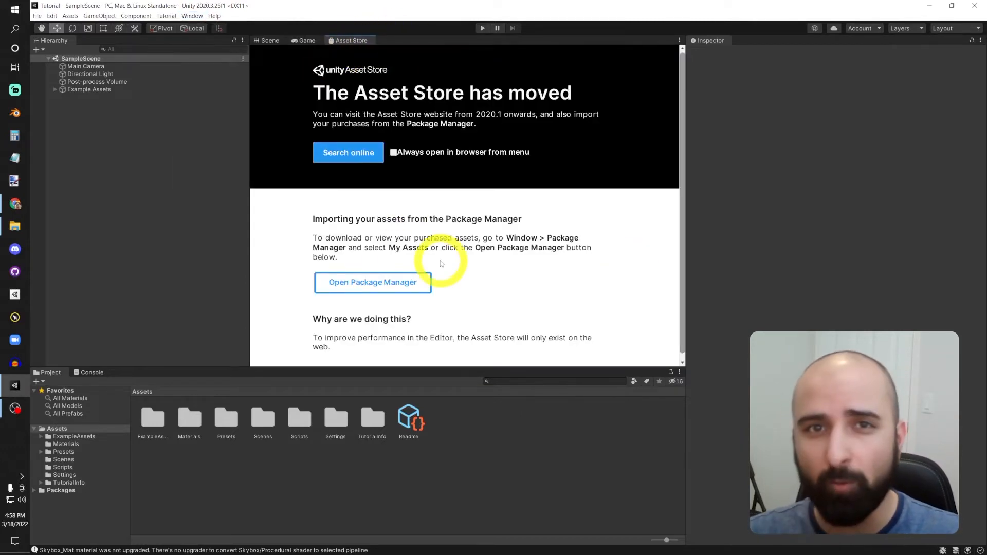
mouse_move(430, 261)
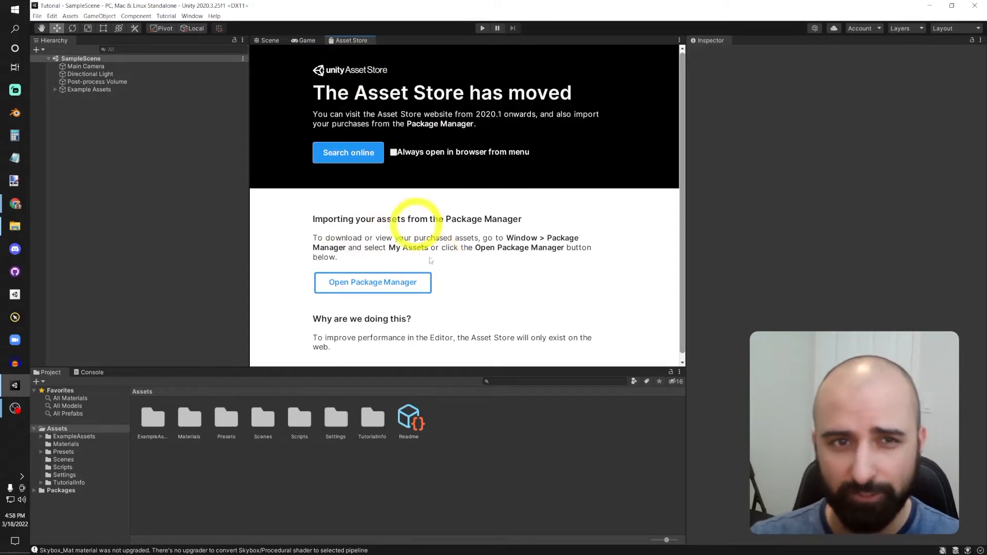
mouse_move(439, 328)
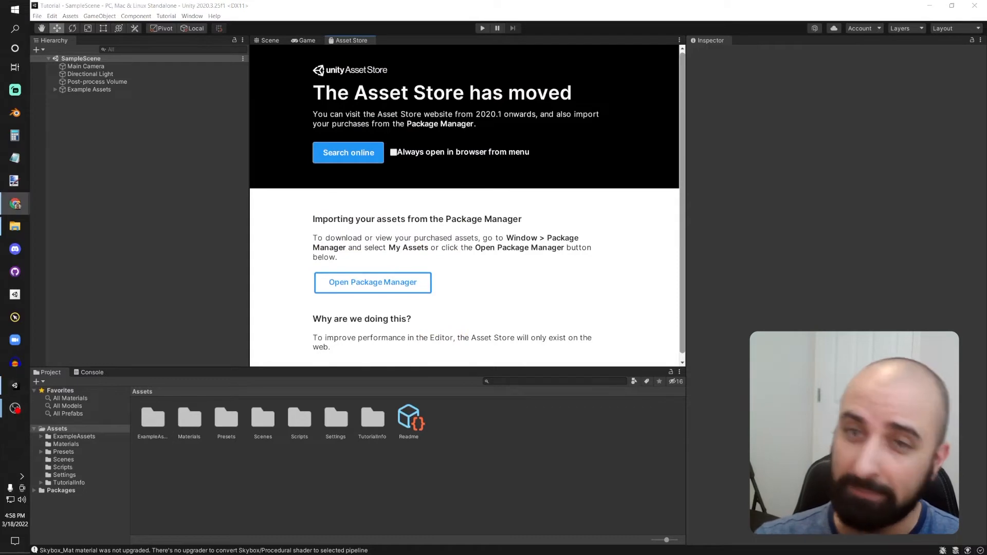
Open the online Asset Store and search for 'Car', listing 3,798 results
left_click(348, 153)
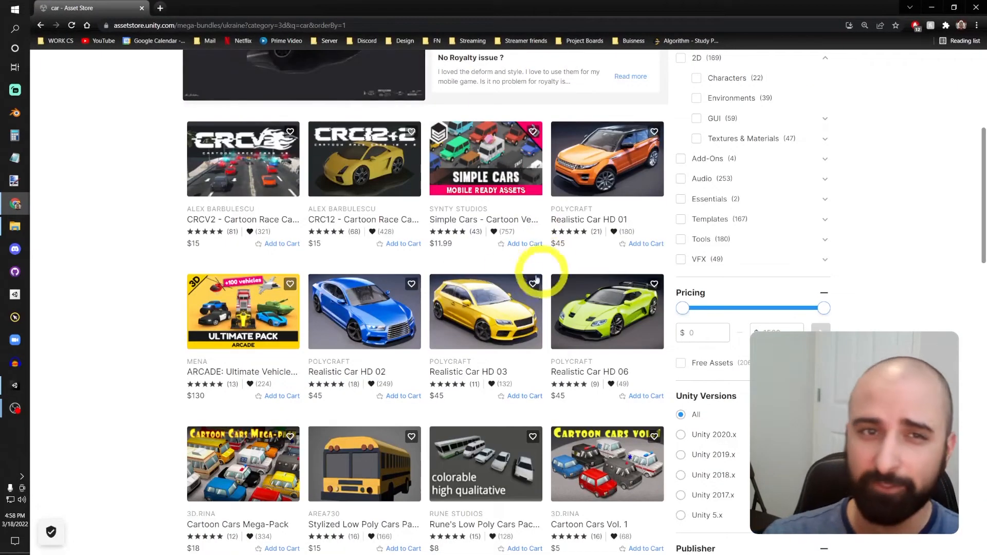
mouse_move(151, 242)
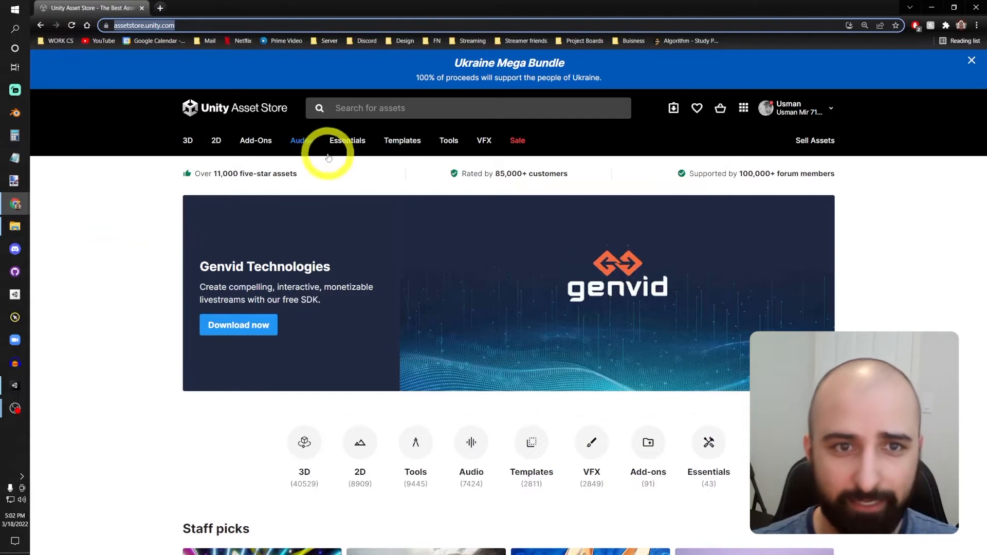
type("C")
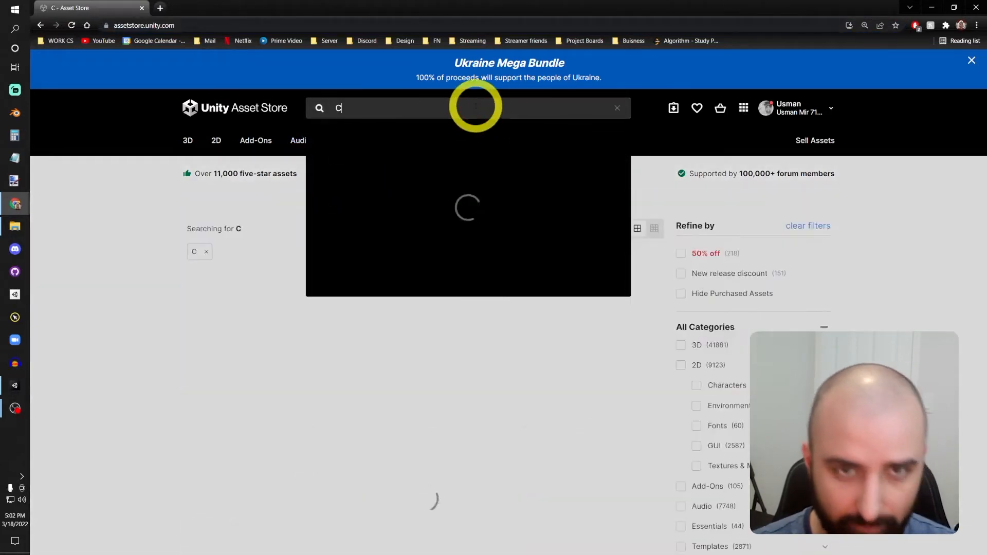
type("ar")
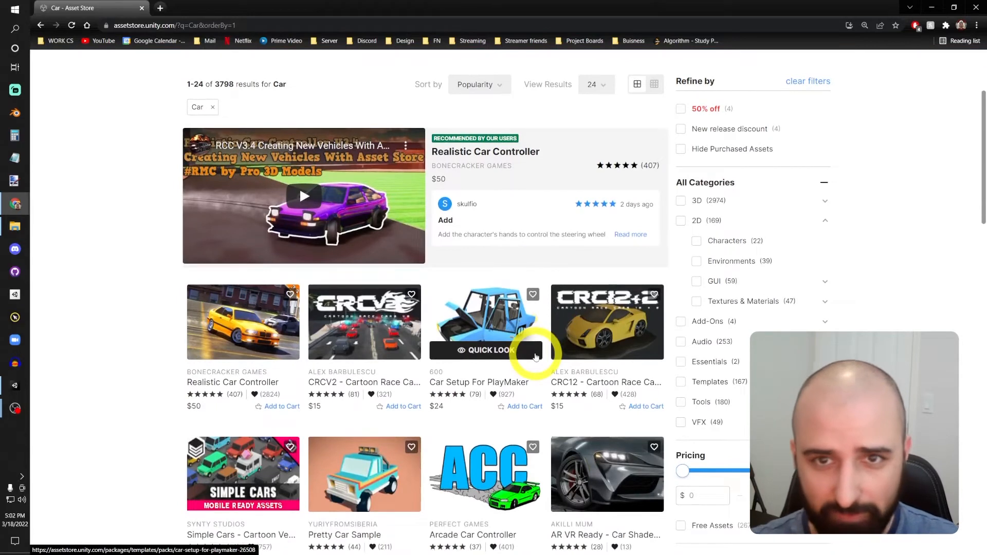
scroll("down", 3)
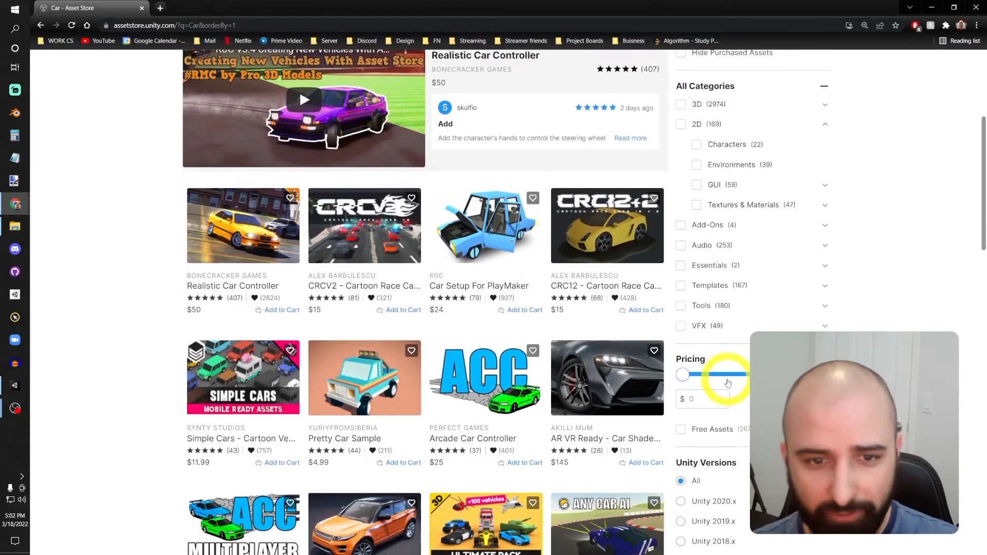
mouse_move(601, 358)
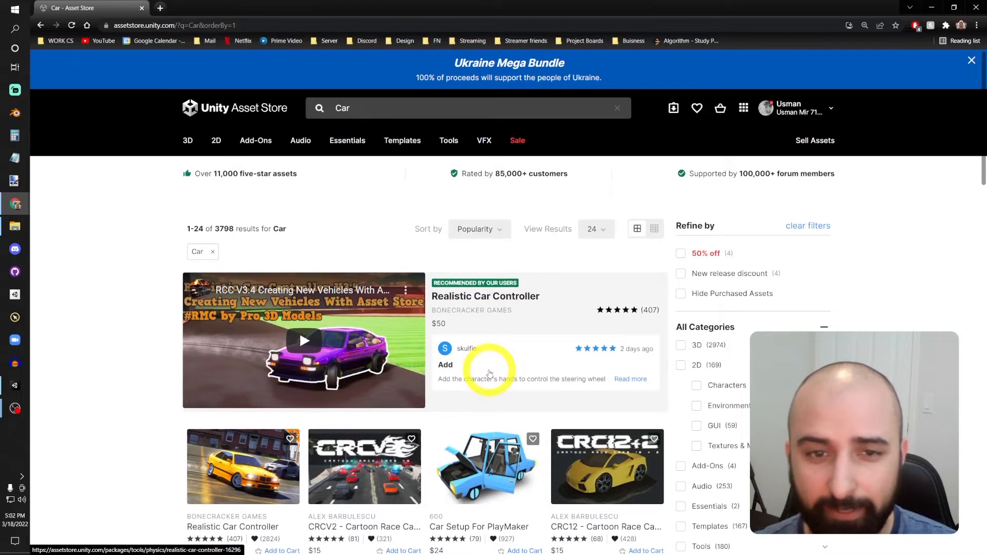
Filter the Car results to the 3D category and Free Assets, leaving 206 results
left_click(499, 229)
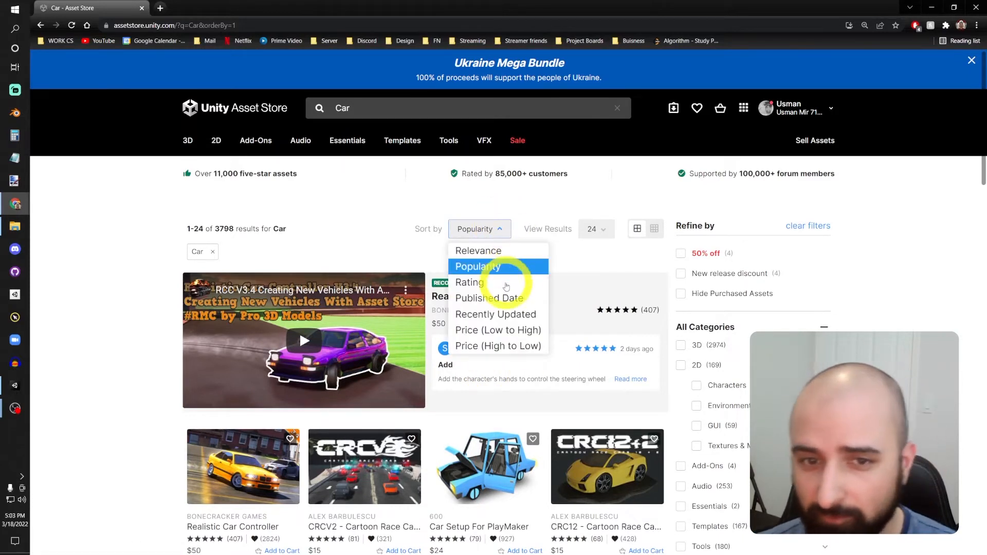
mouse_move(640, 202)
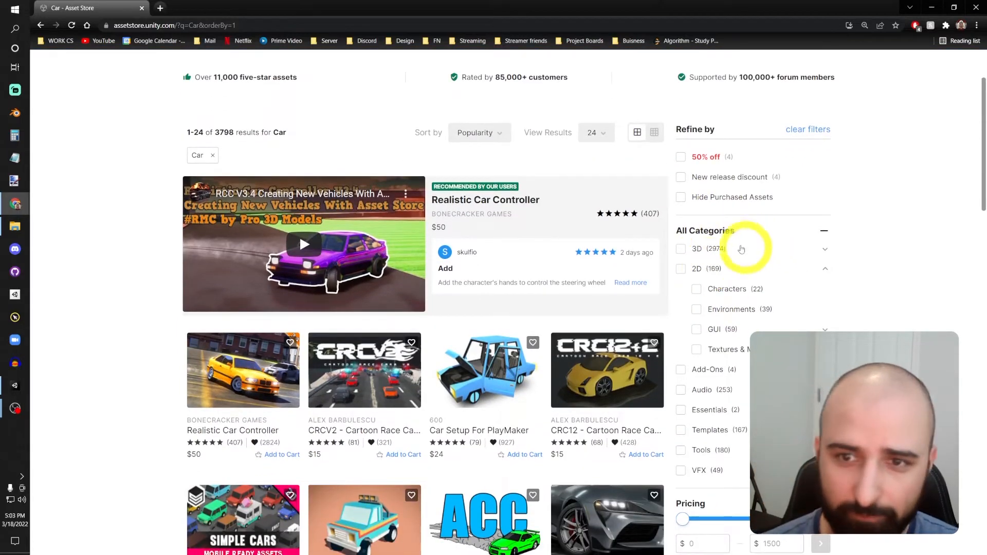
left_click(680, 249)
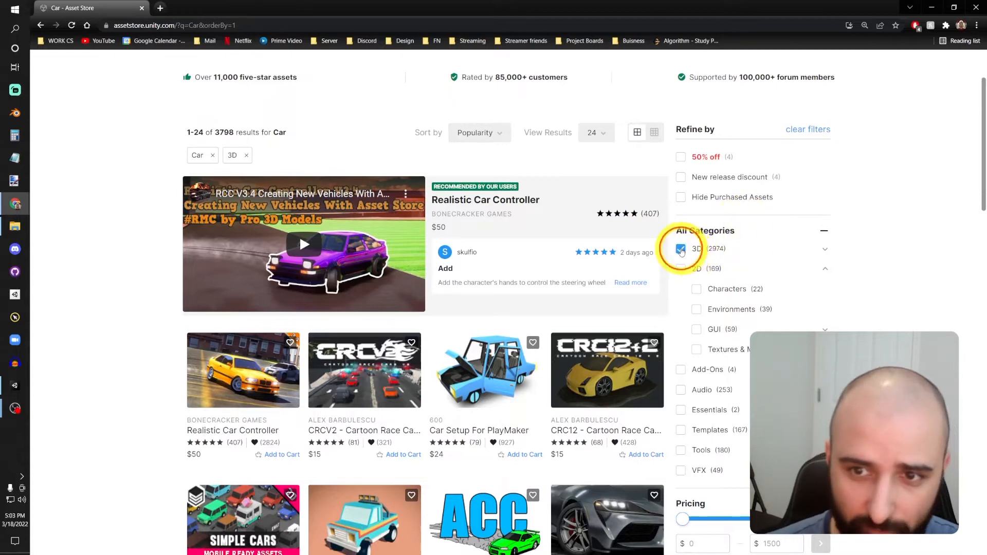
left_click(680, 249)
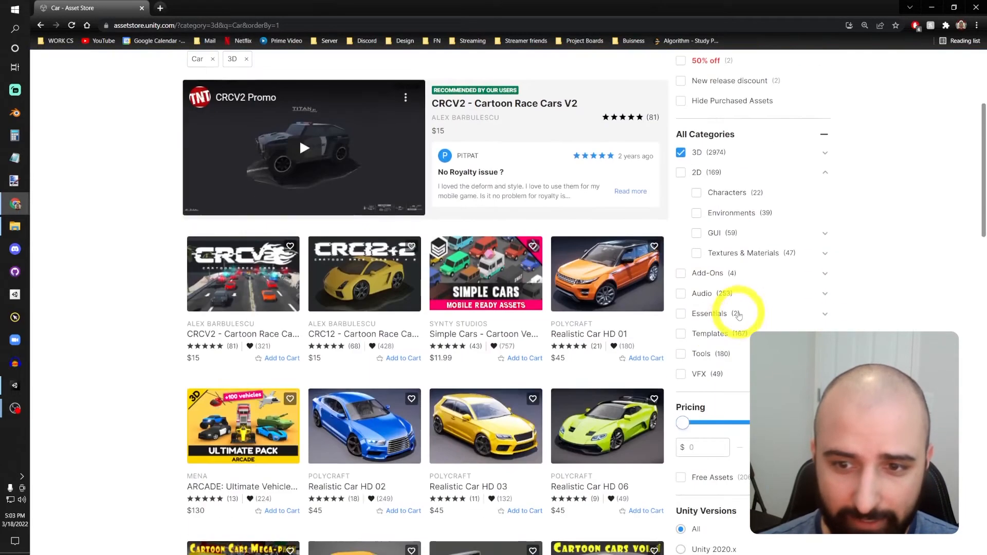
scroll("down", 3)
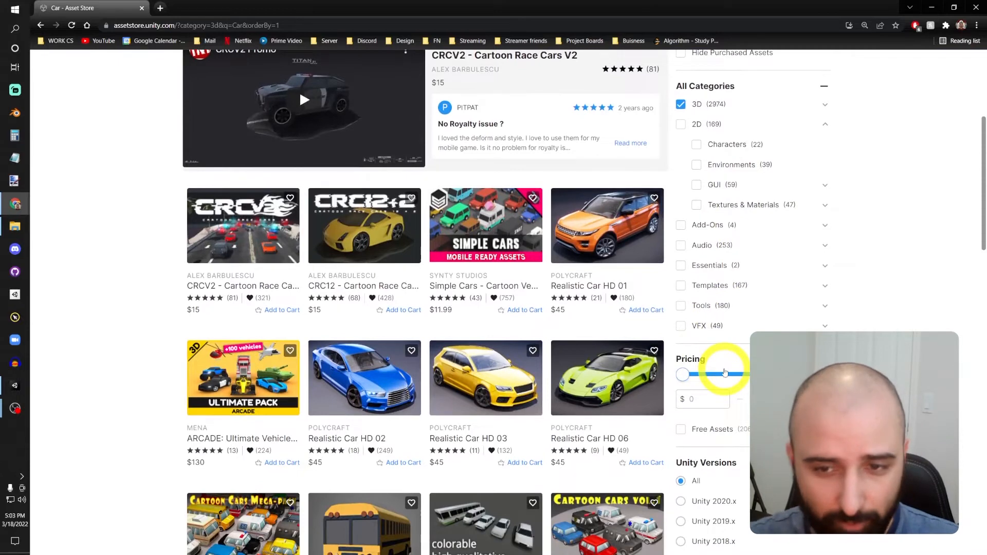
left_click(681, 430)
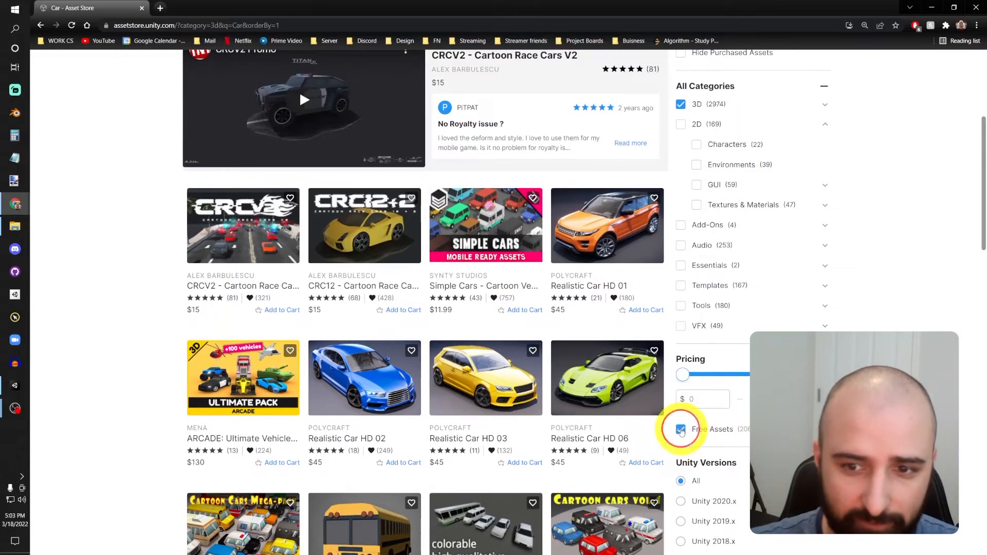
left_click(680, 429)
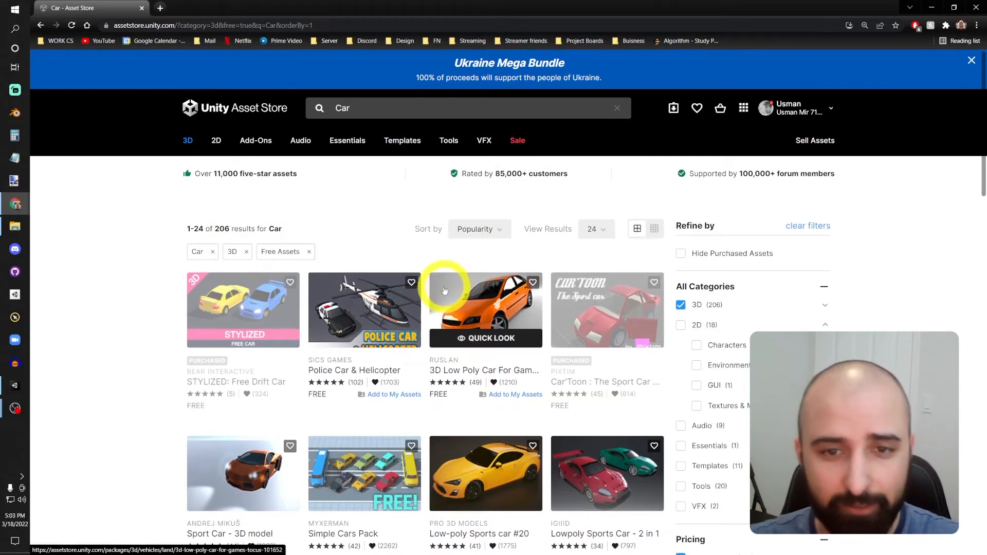
mouse_move(436, 260)
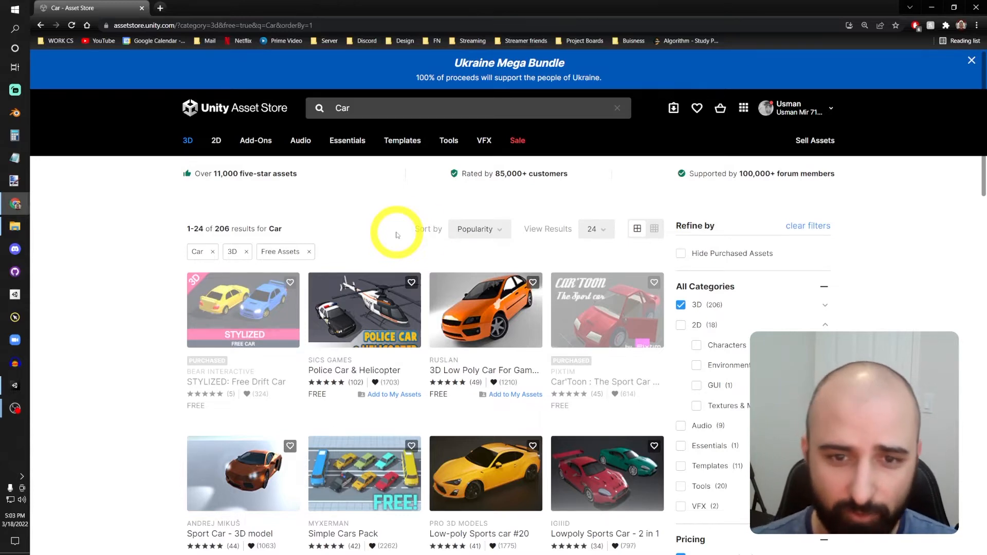
mouse_move(489, 339)
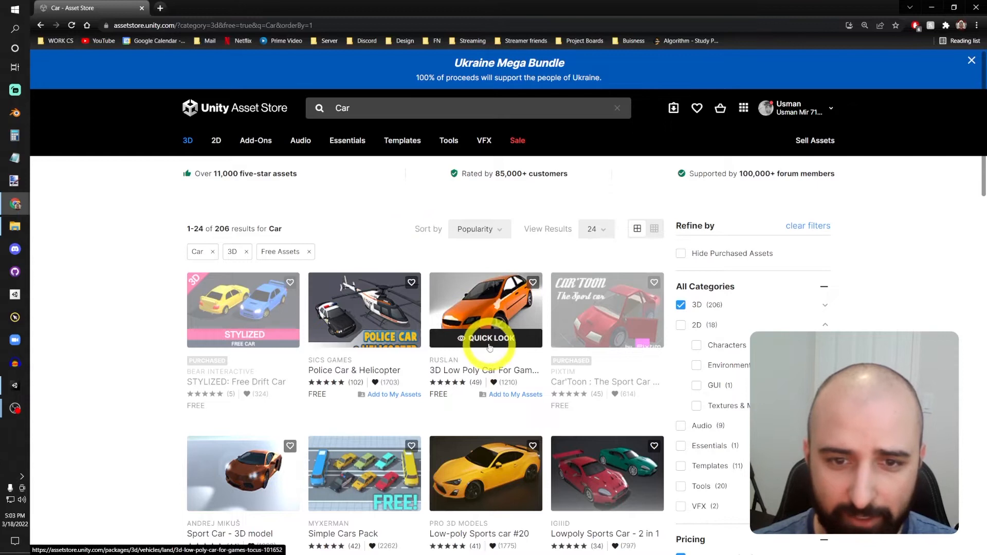
Preview the Tocus low-poly car, open its page in a new tab, then return to results
left_click(486, 338)
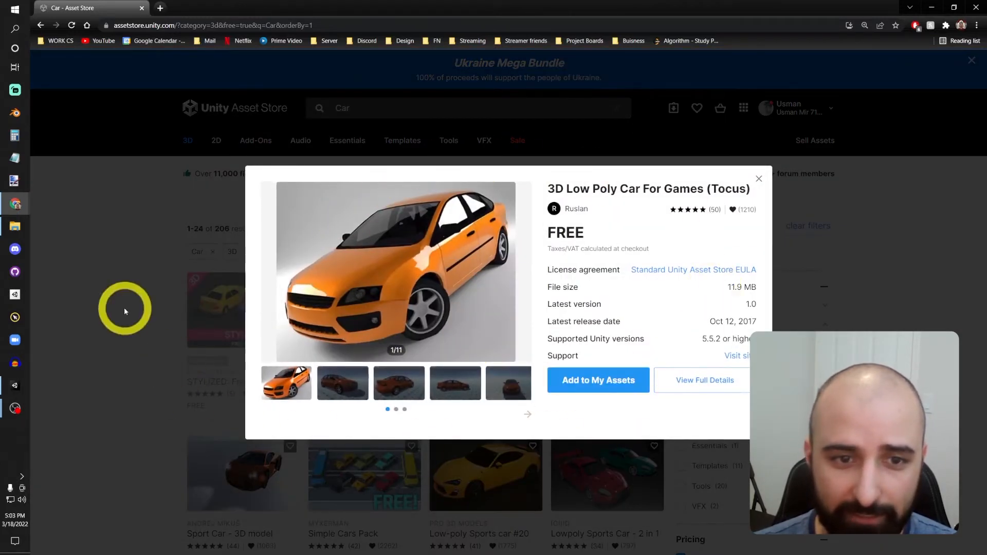
left_click(759, 178)
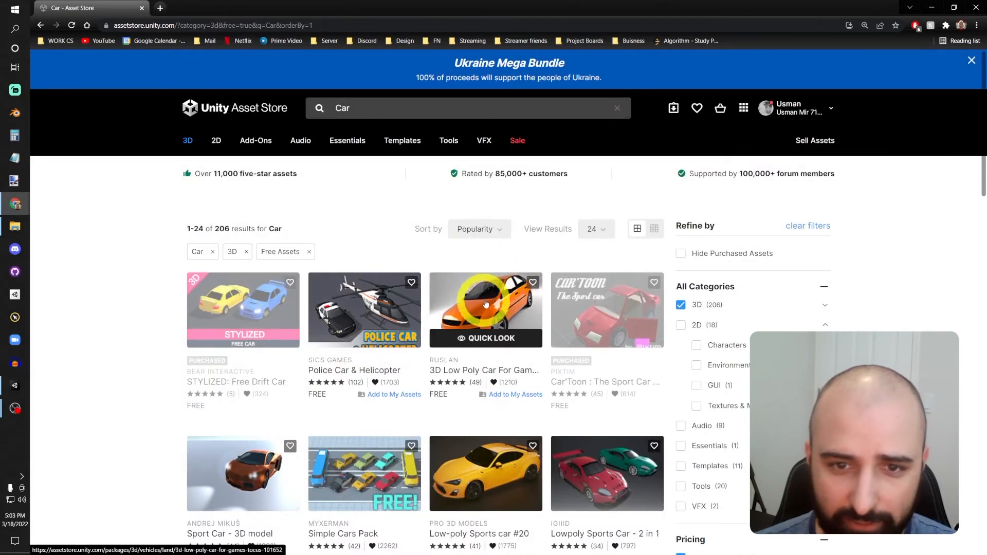
left_click(486, 309)
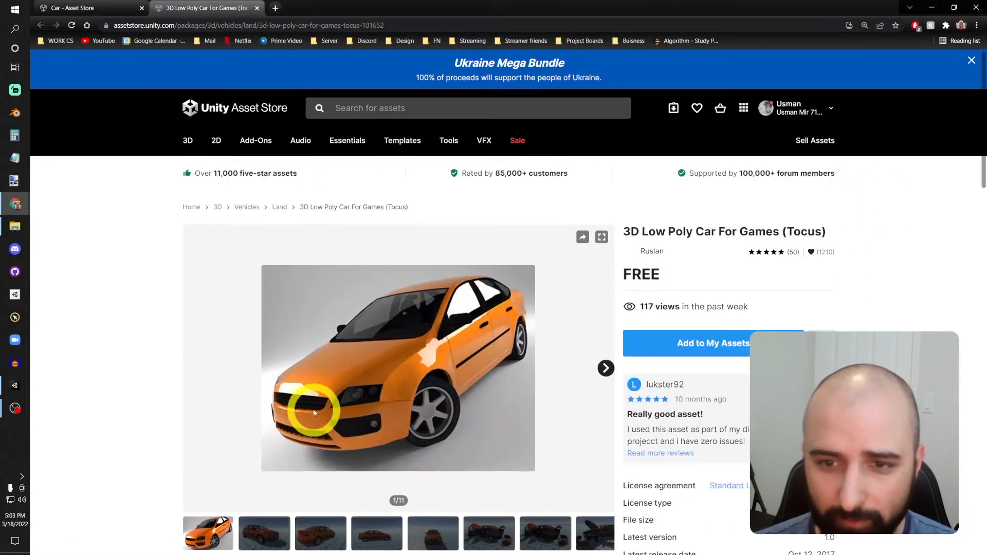
scroll("down", 3)
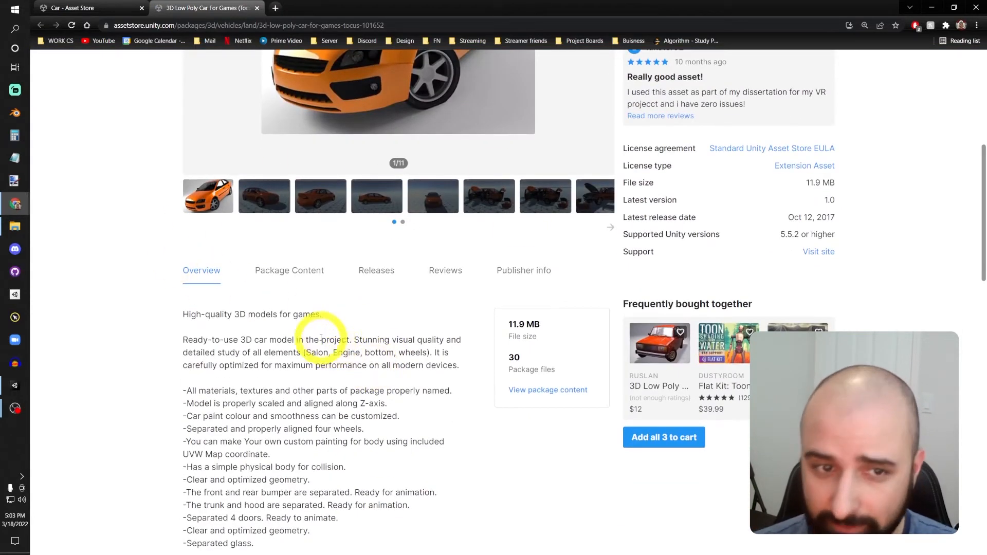
left_click(77, 8)
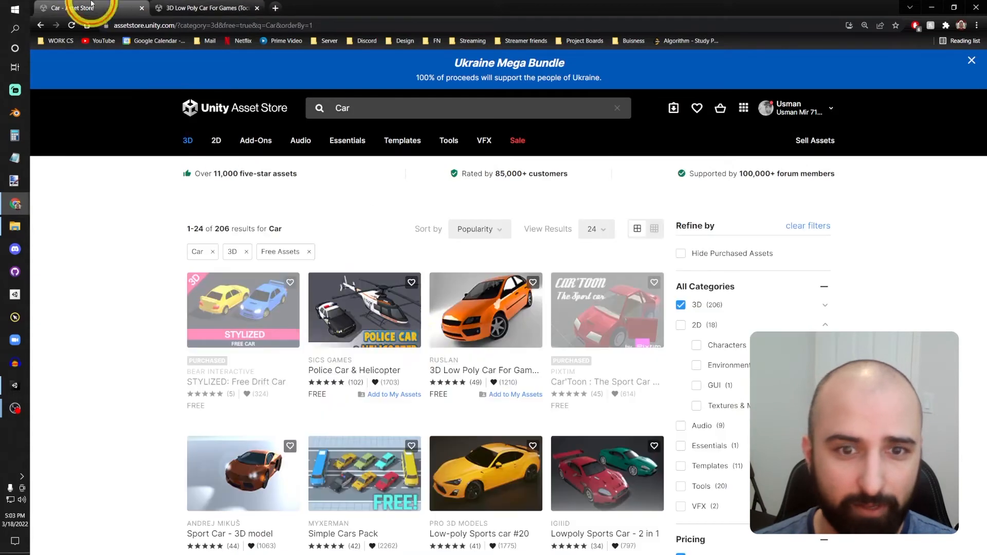
Accept the terms, add the Tocus car to My Assets, and send it to Unity
left_click(485, 311)
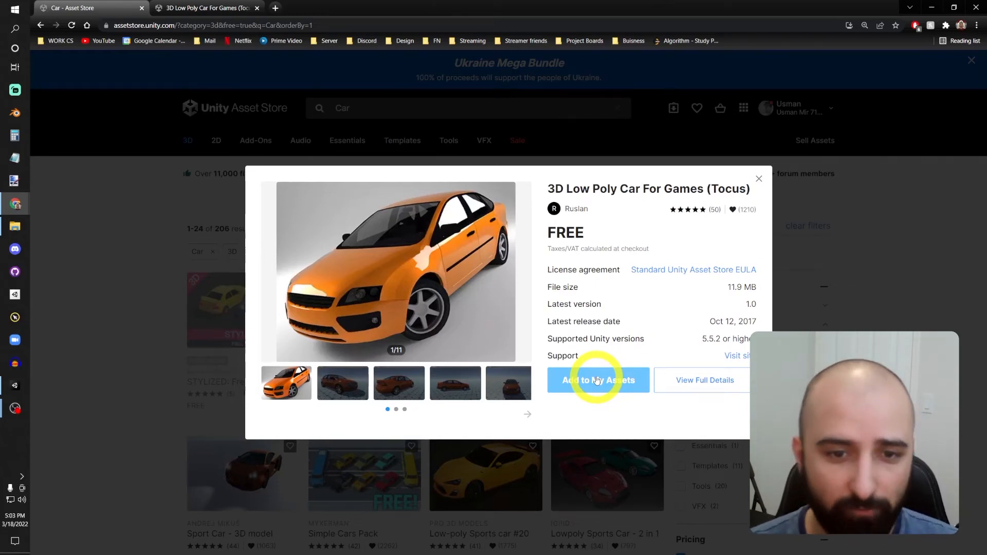
left_click(599, 380)
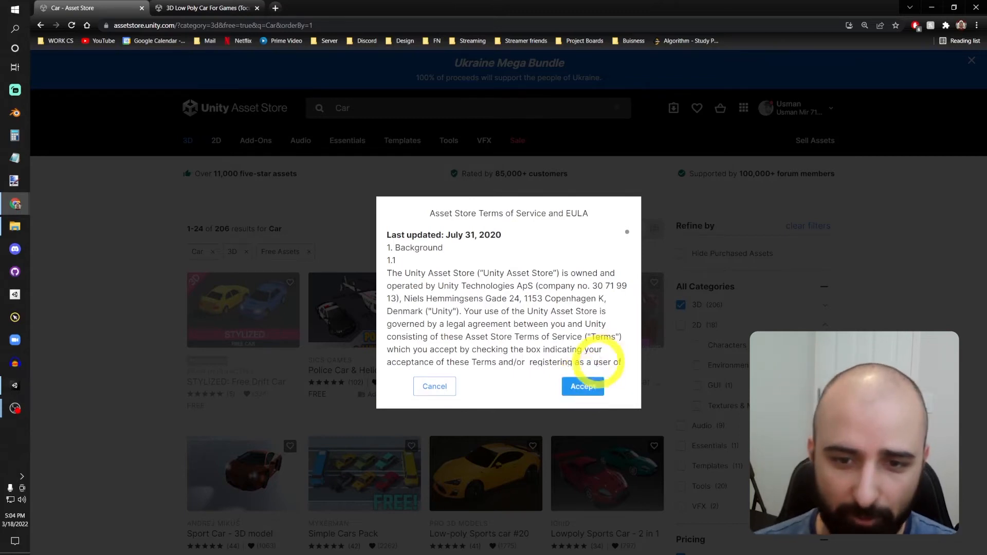
left_click(583, 386)
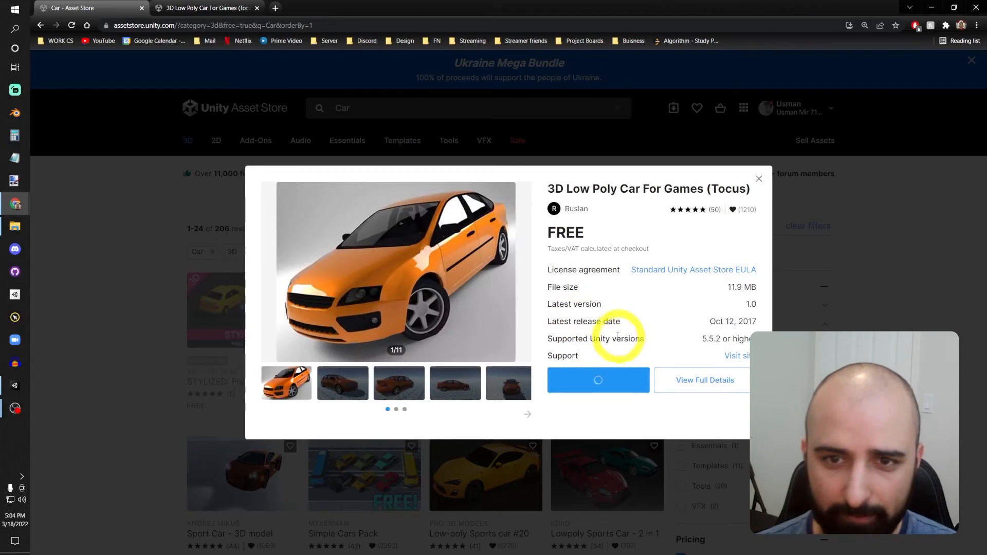
left_click(598, 380)
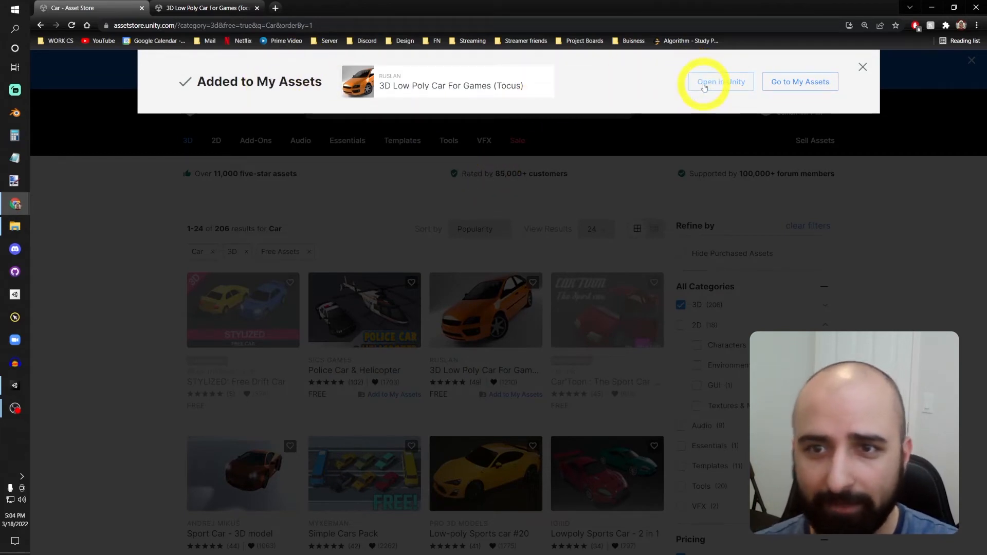
left_click(721, 82)
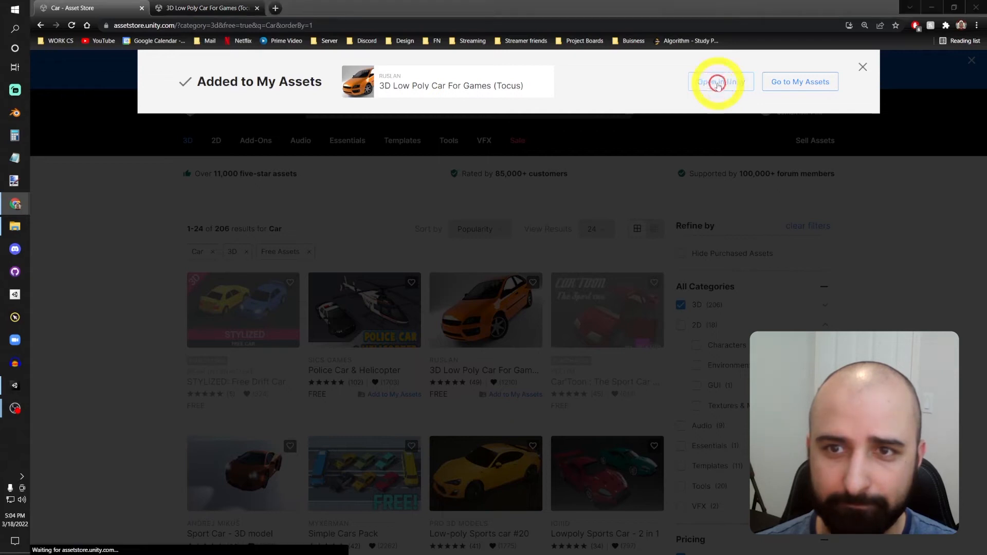
Select 3D Low Poly Car For Games (Tocus) in Package Manager's My Assets and download it
left_click(720, 82)
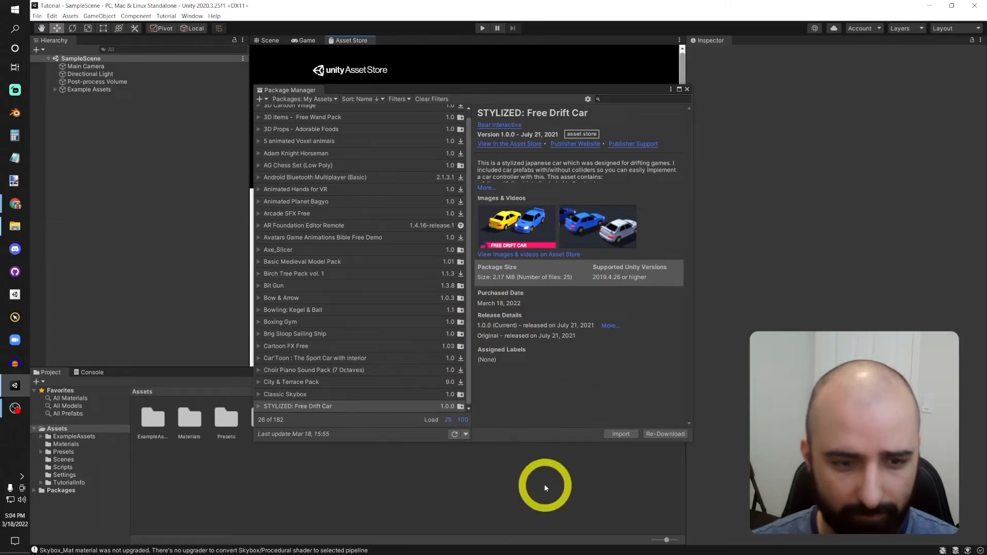
left_click(315, 407)
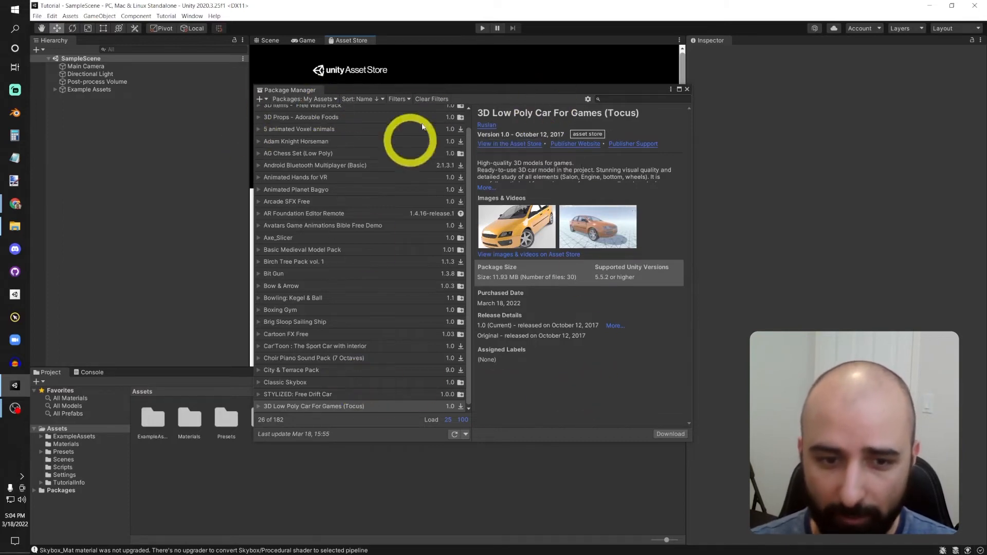
mouse_move(301, 415)
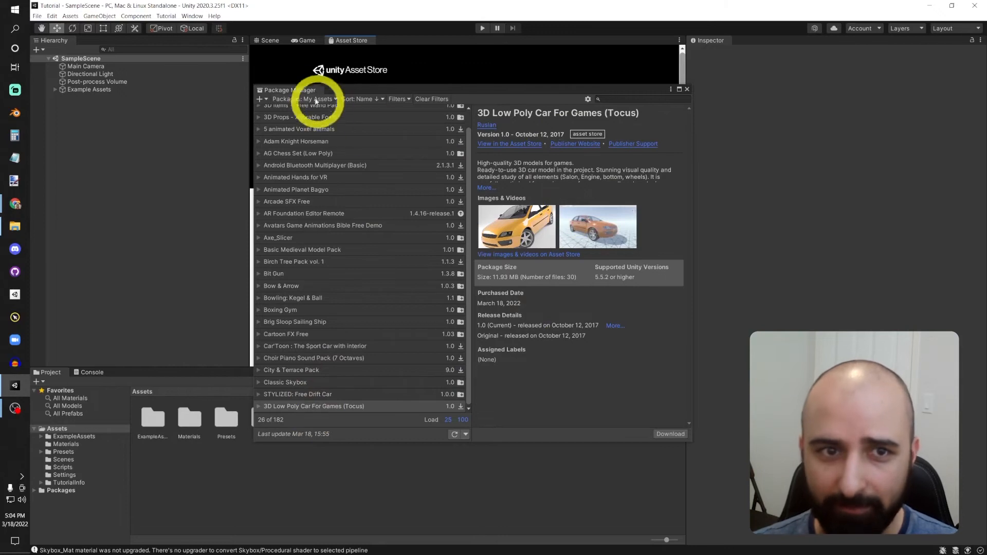
mouse_move(521, 394)
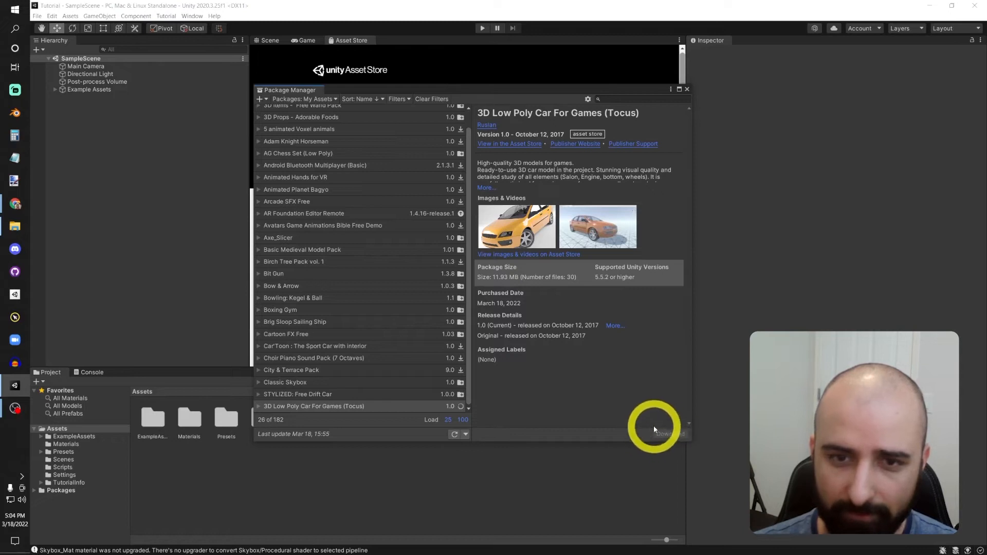
left_click(670, 434)
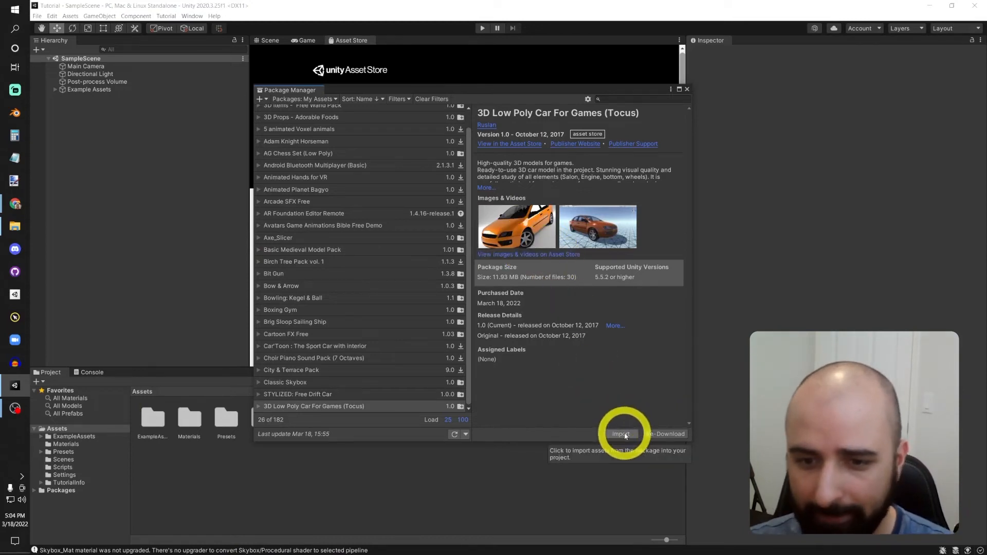
Import all files of the Tocus package, creating the Car_Low folder
left_click(622, 434)
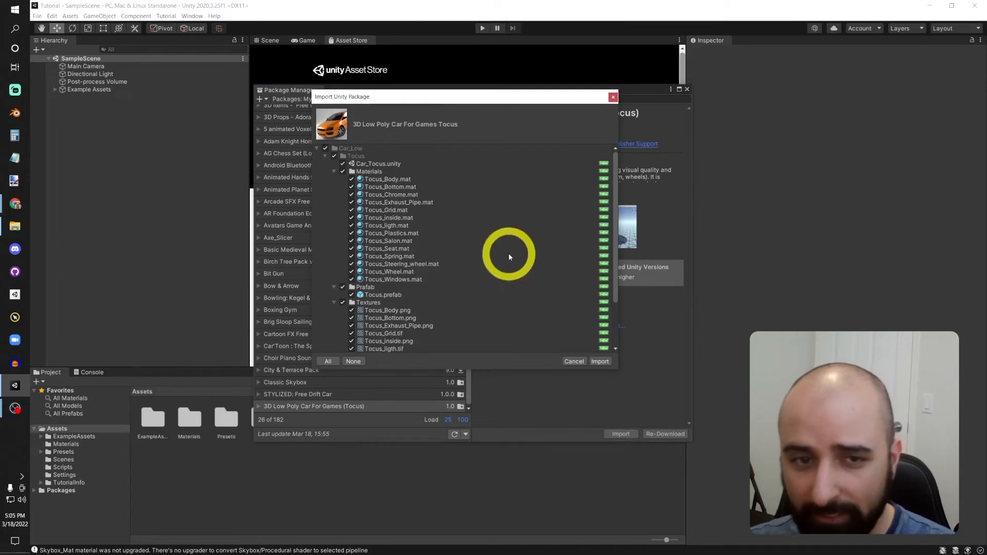
scroll("down", 3)
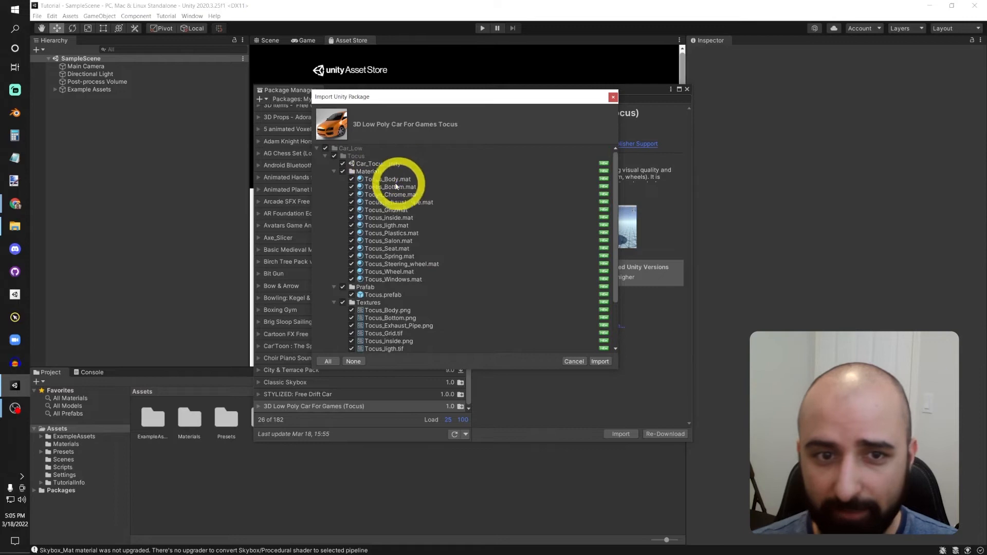
scroll("down", 3)
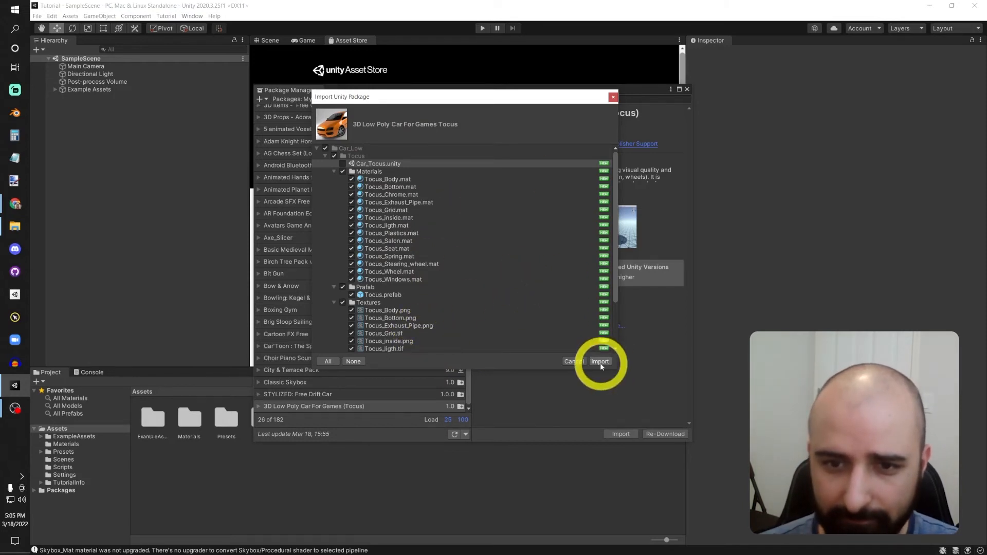
left_click(600, 361)
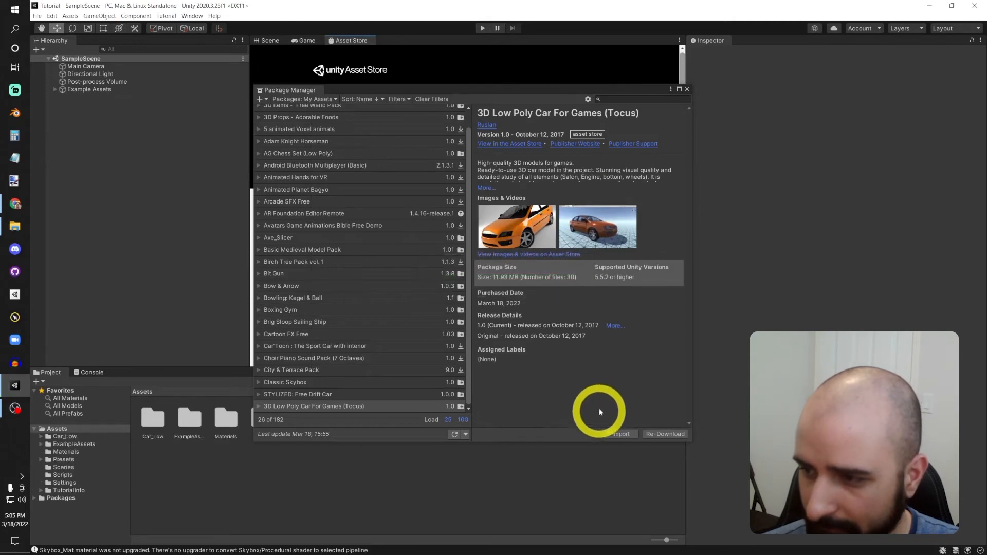
mouse_move(636, 386)
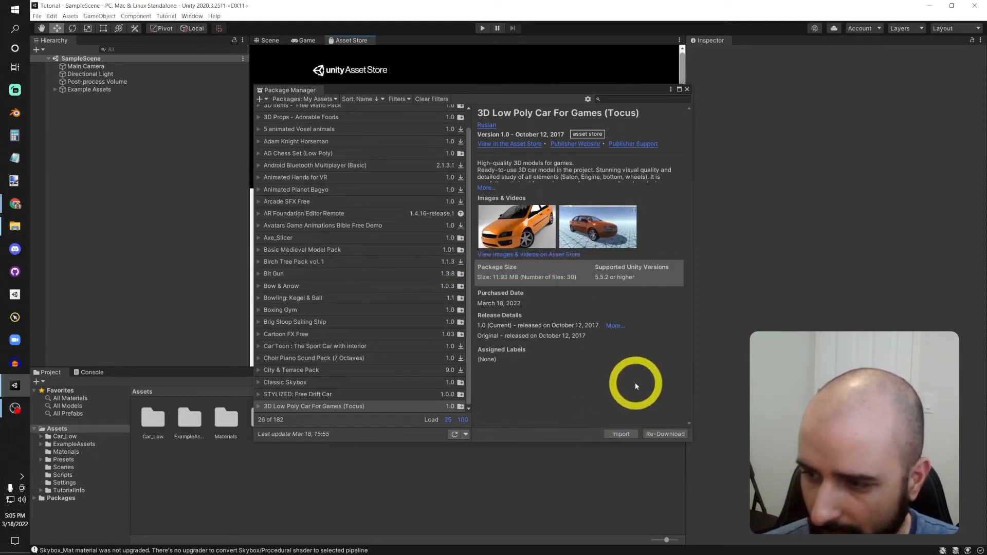
mouse_move(674, 117)
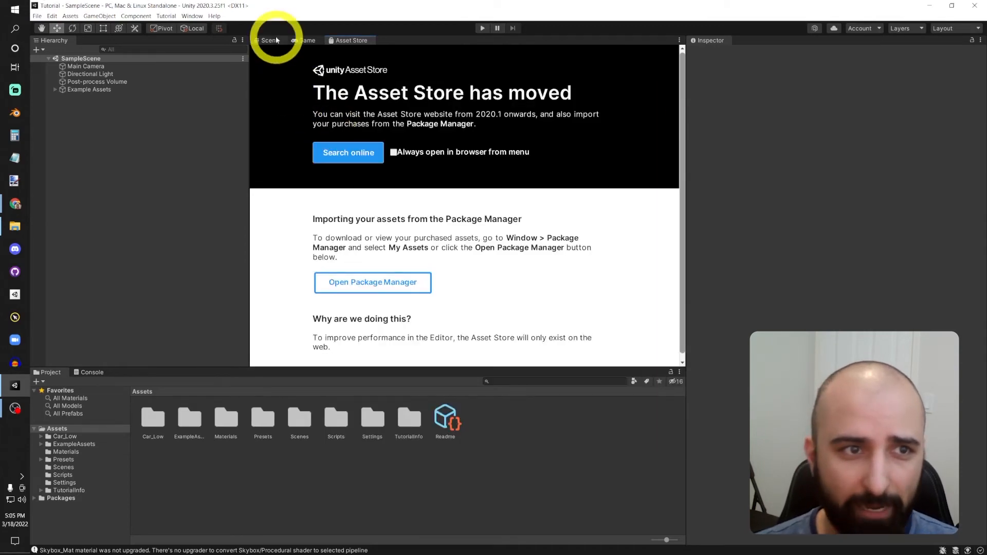
Return to the Scene view and select the Car_Low folder in the Project panel
left_click(268, 40)
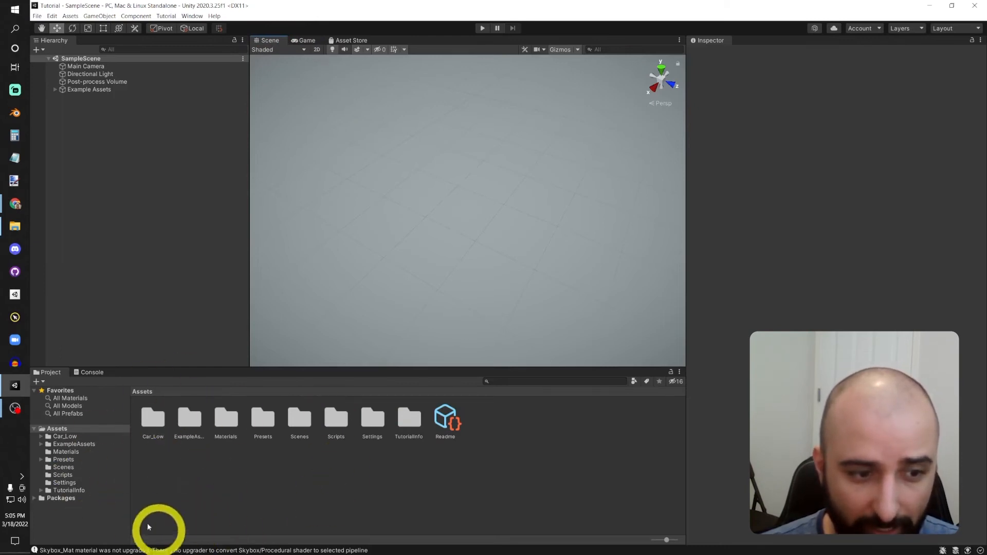
left_click(153, 418)
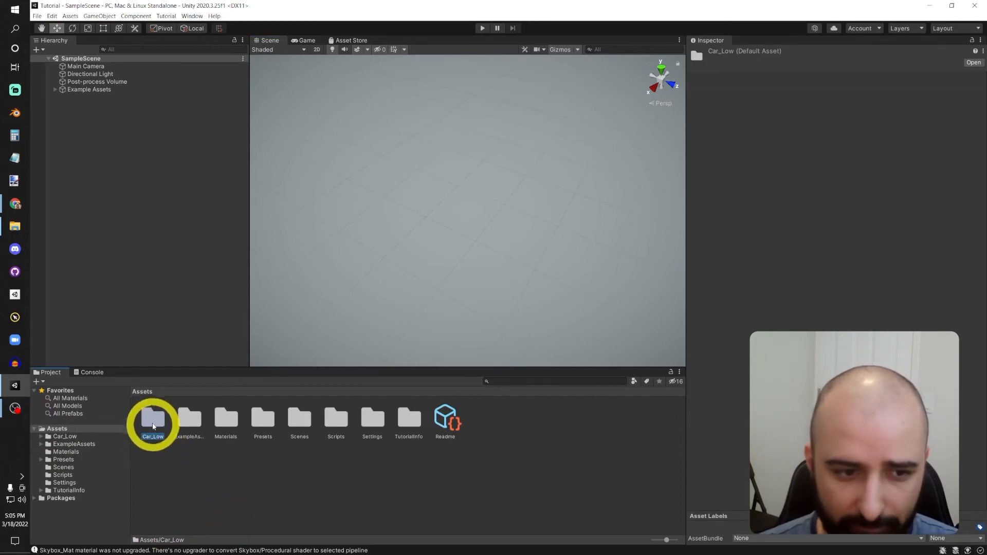
Open the Car_Low and Tocus folders and place the Tocus prefab in the scene
double_click(153, 420)
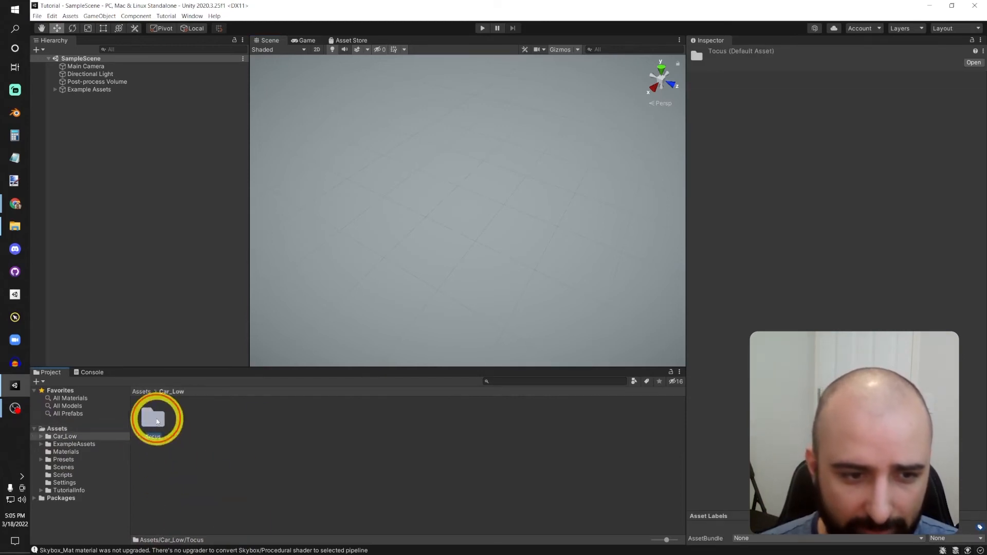
double_click(157, 418)
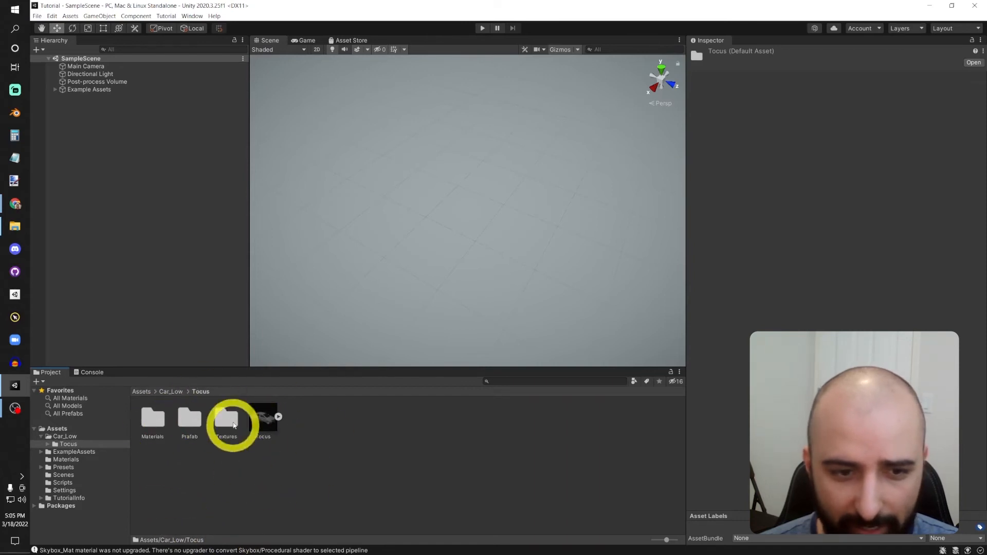
mouse_move(272, 426)
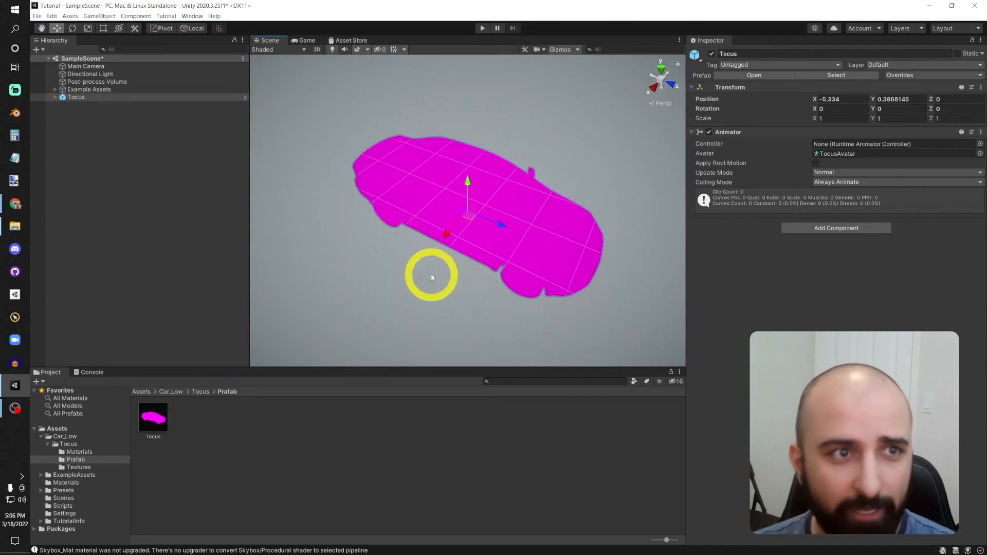
left_click(50, 16)
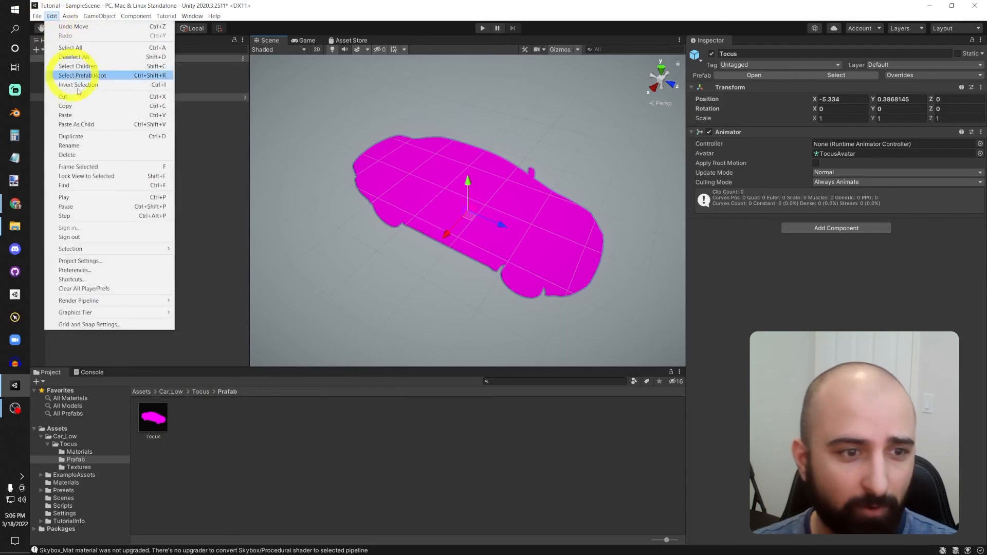
mouse_move(78, 300)
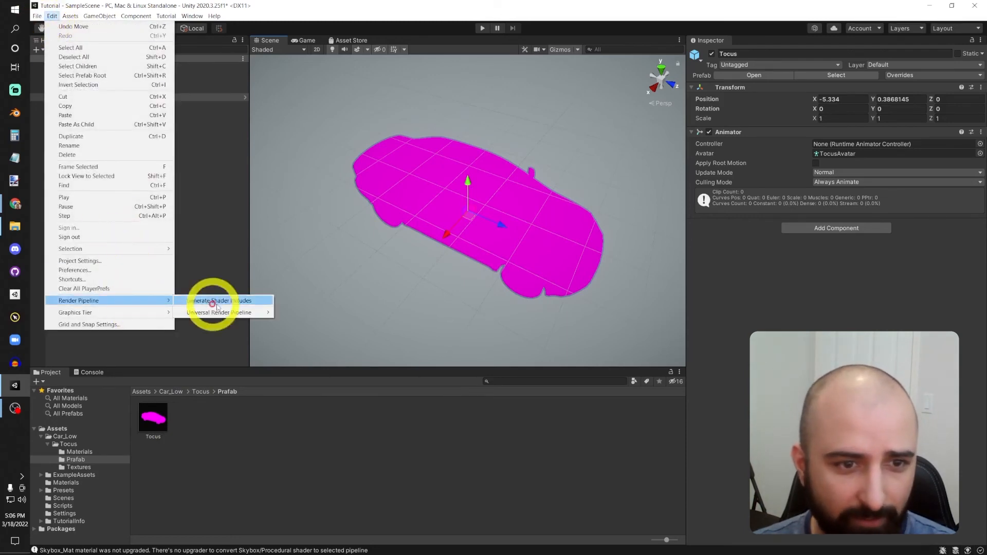
mouse_move(219, 312)
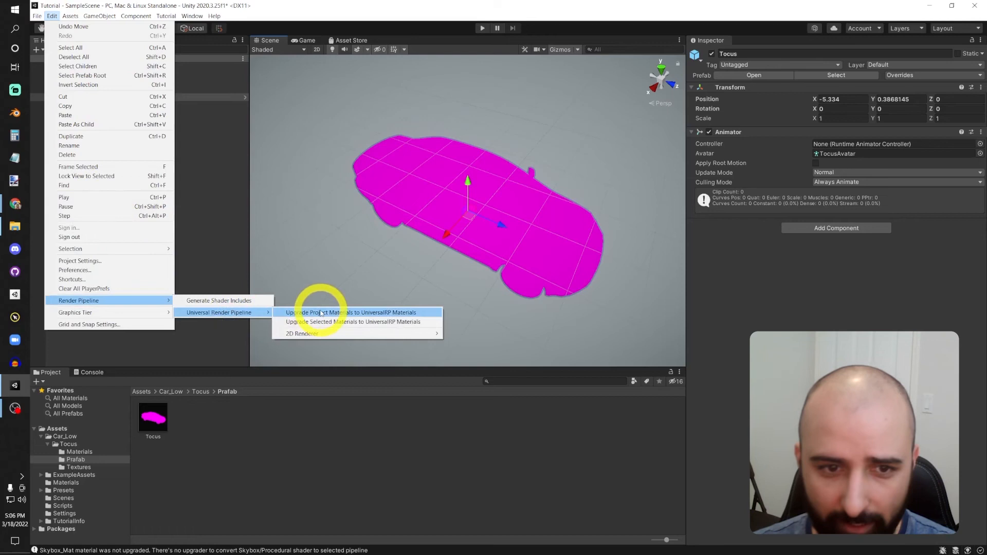
mouse_move(432, 315)
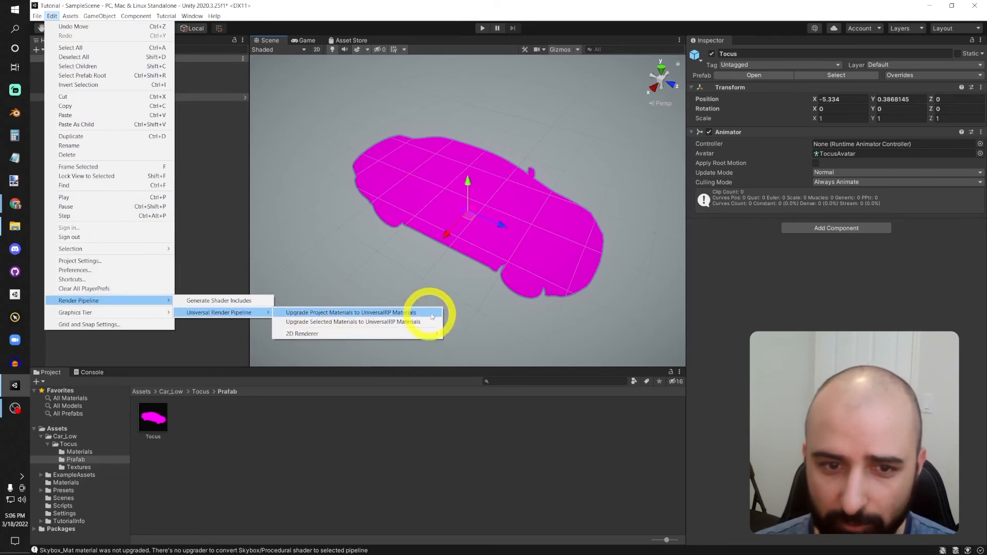
Run Upgrade Project Materials to UniversalRP Materials and confirm the overwrite
left_click(350, 313)
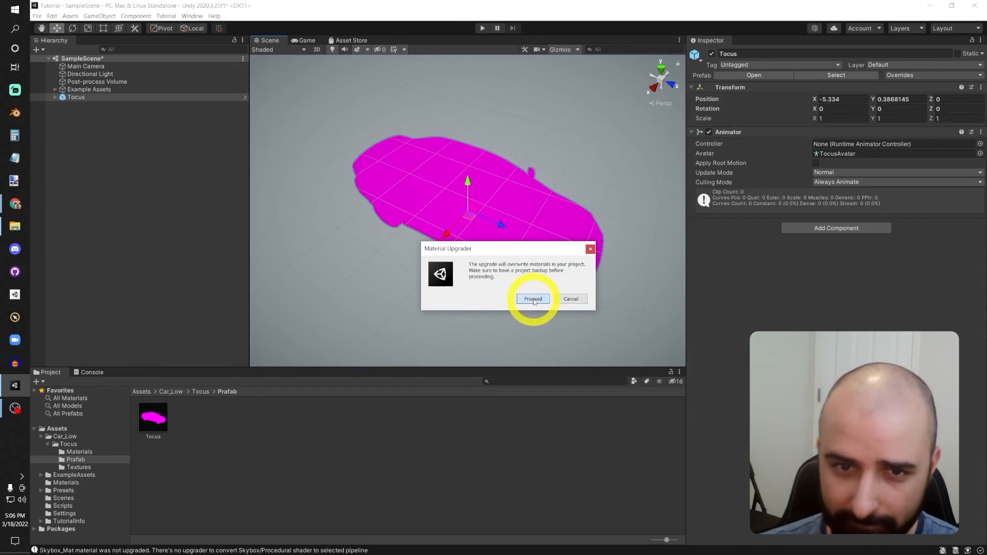
left_click(533, 299)
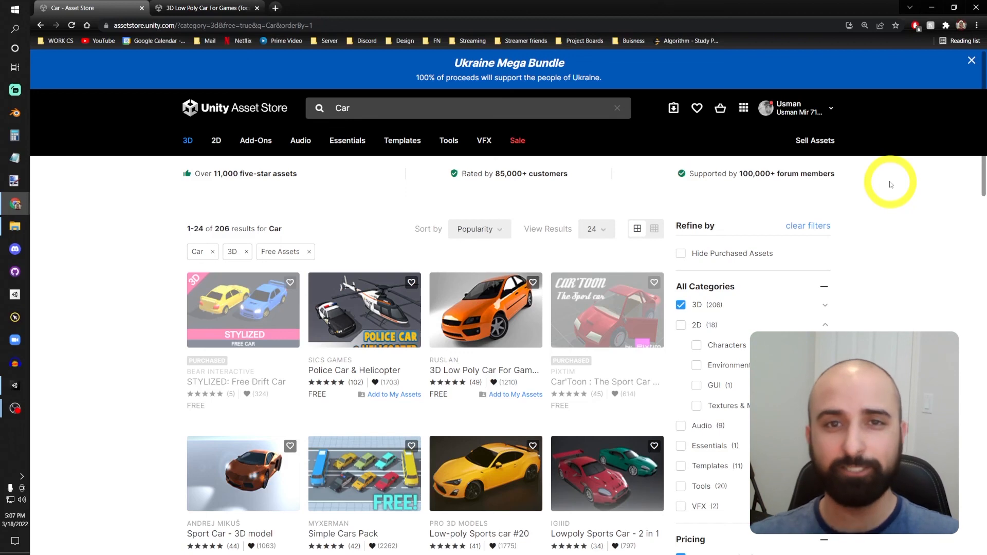
mouse_move(339, 350)
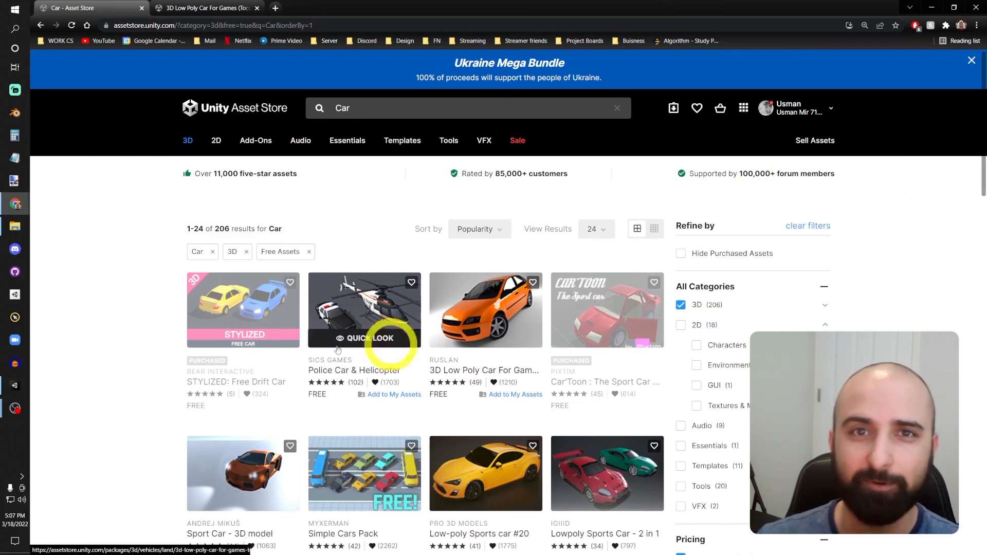